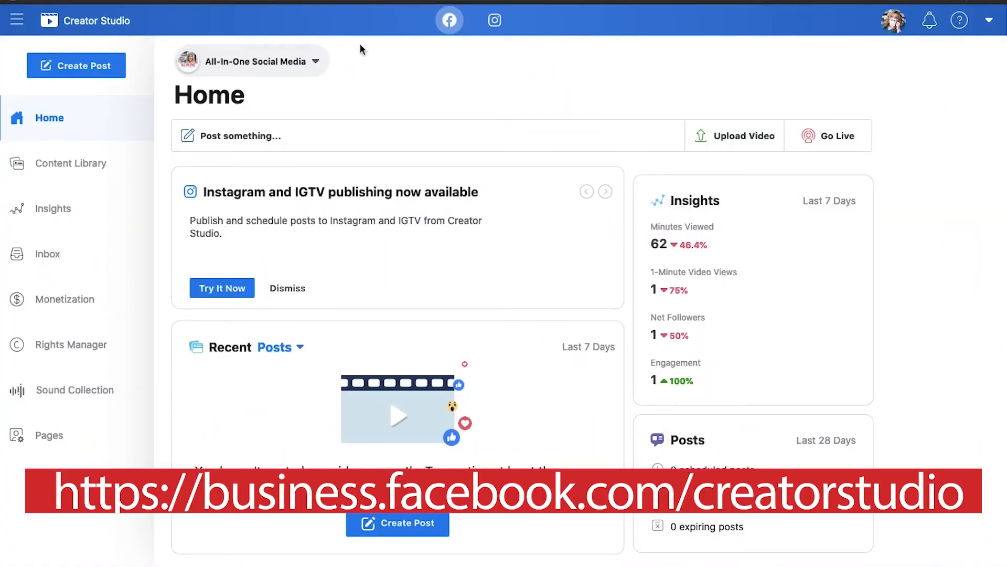
Step: Leave the Facebook home overview for the Instagram Content Library via the top-bar Instagram icon
left_click(603, 191)
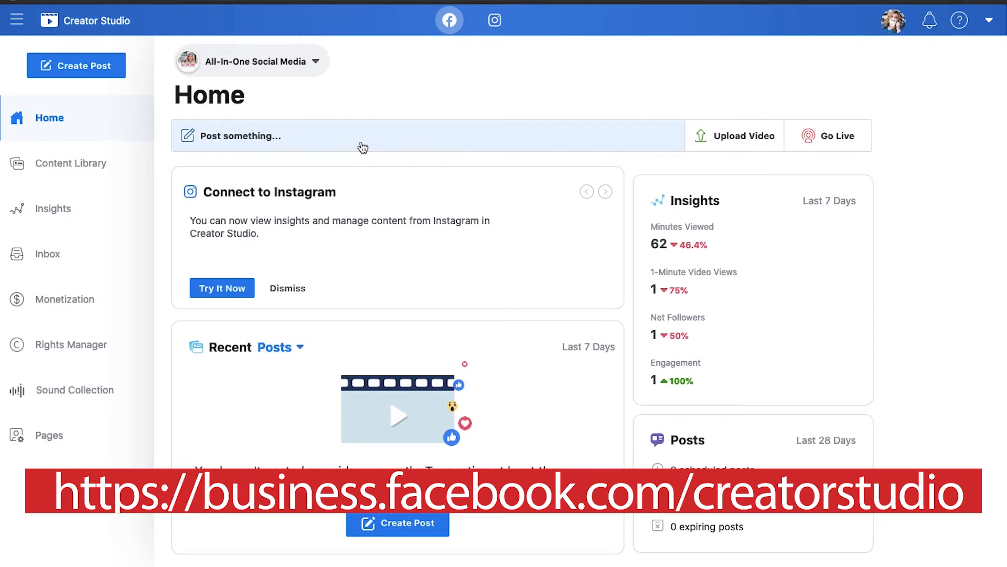
mouse_move(475, 4)
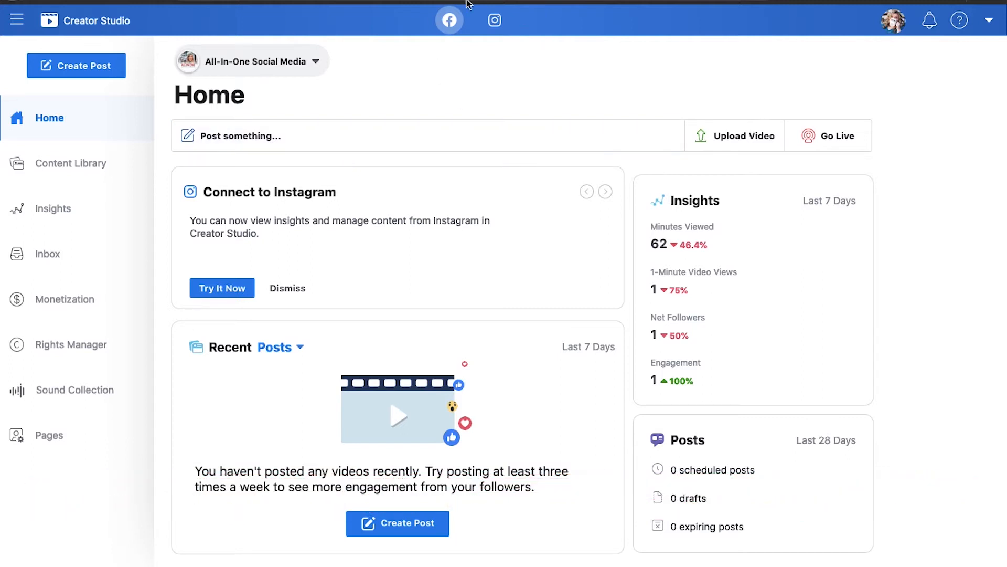
left_click(495, 20)
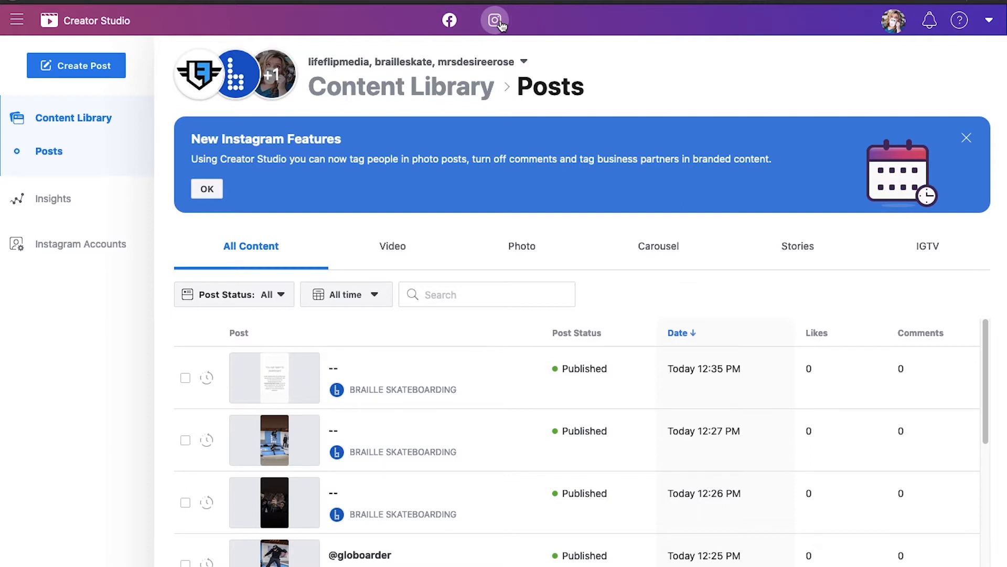
mouse_move(988, 136)
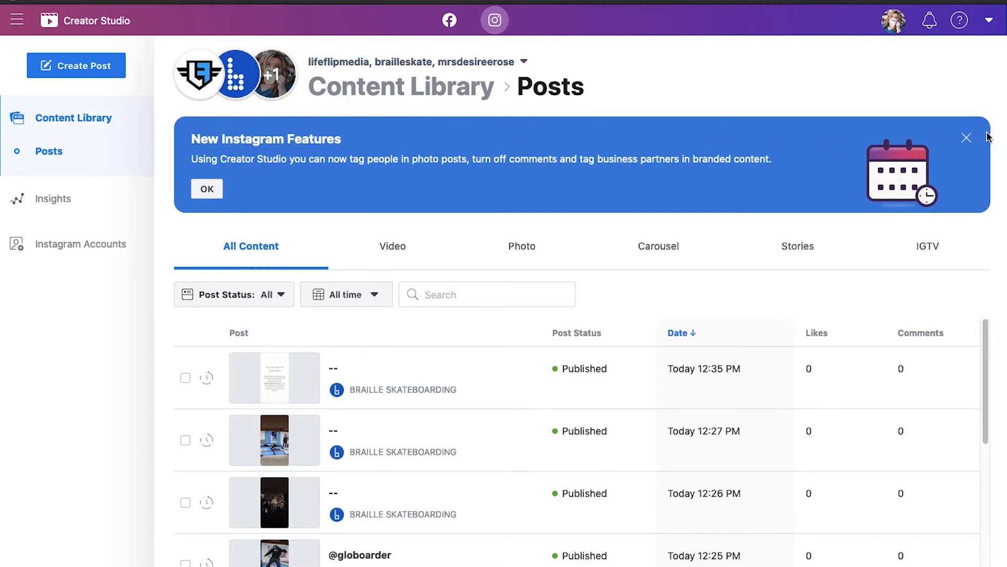
Step: Dismiss the New Instagram Features banner and show the Instagram Feed / IGTV post choices
left_click(967, 137)
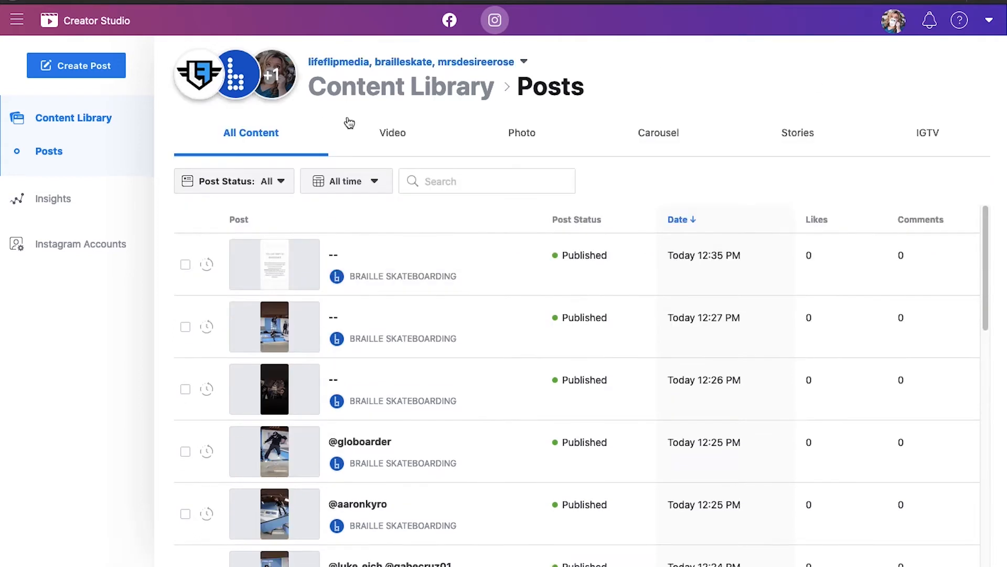
mouse_move(33, 129)
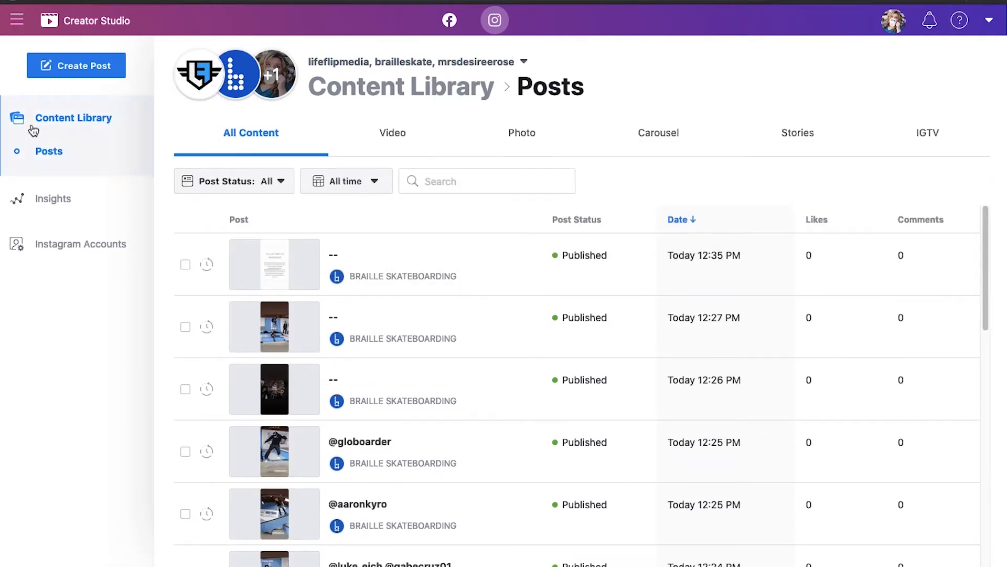
left_click(76, 66)
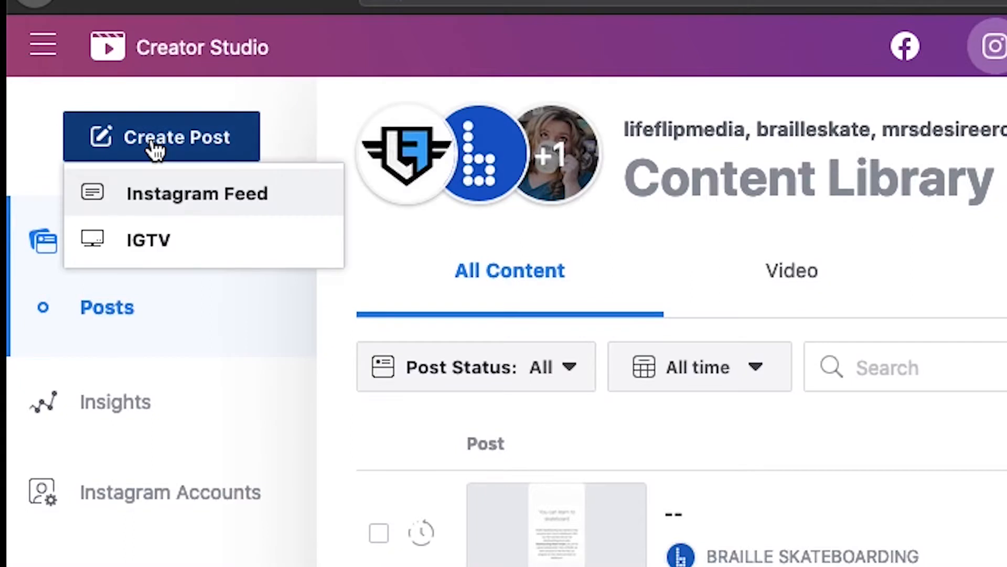
mouse_move(185, 247)
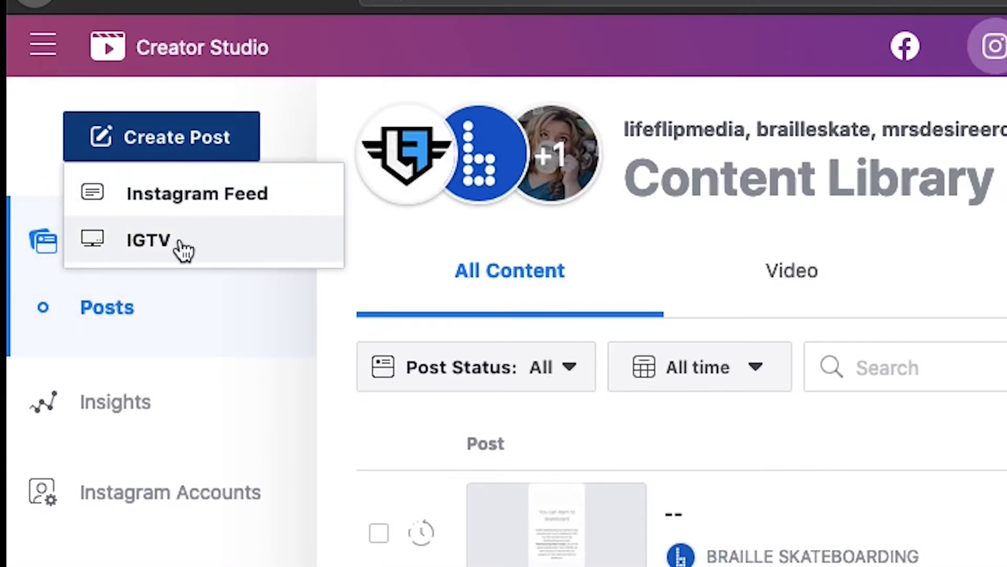
Step: Start an IGTV post from the mrsdesireerose personal account, reaching the empty details form
left_click(148, 240)
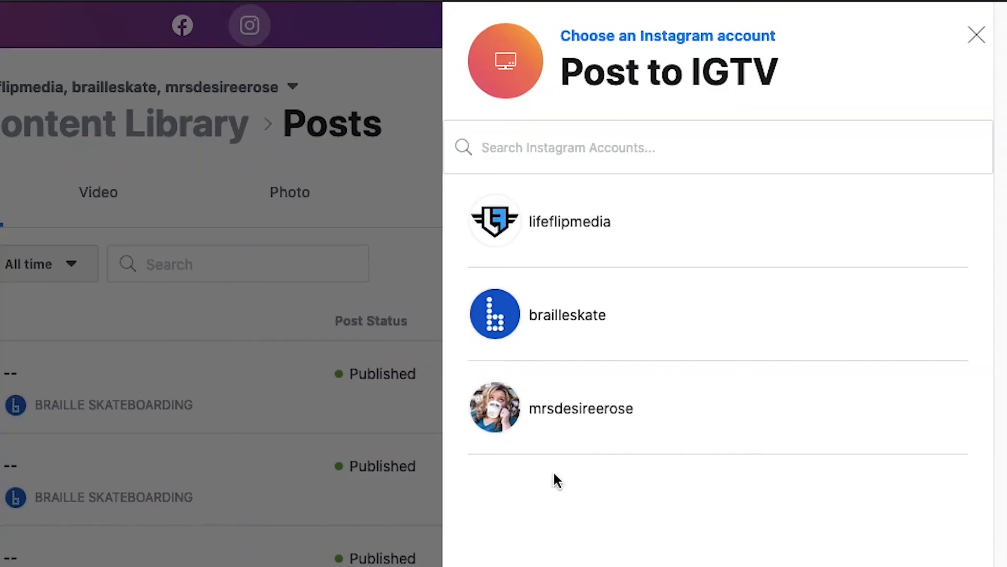
mouse_move(625, 441)
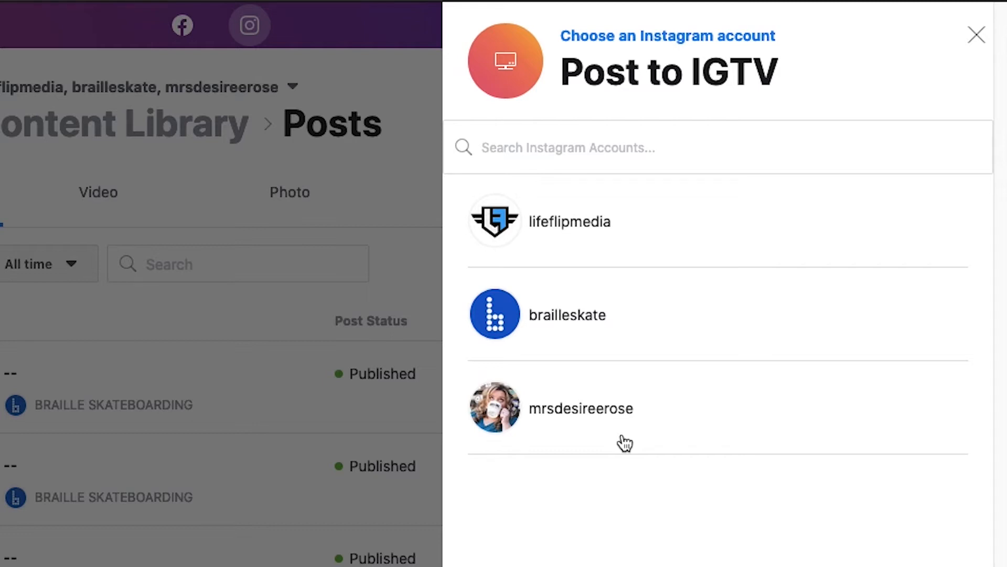
mouse_move(541, 411)
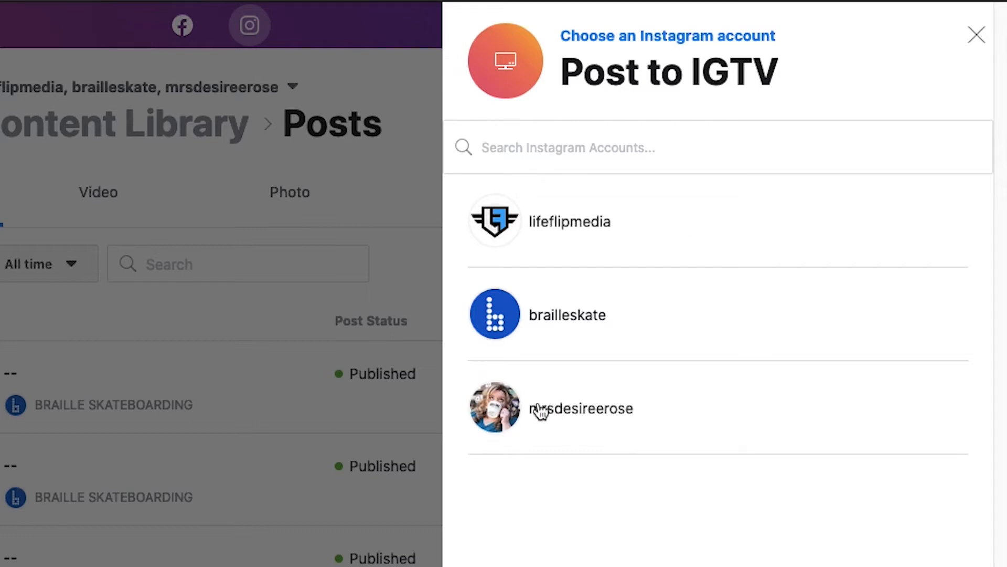
left_click(581, 408)
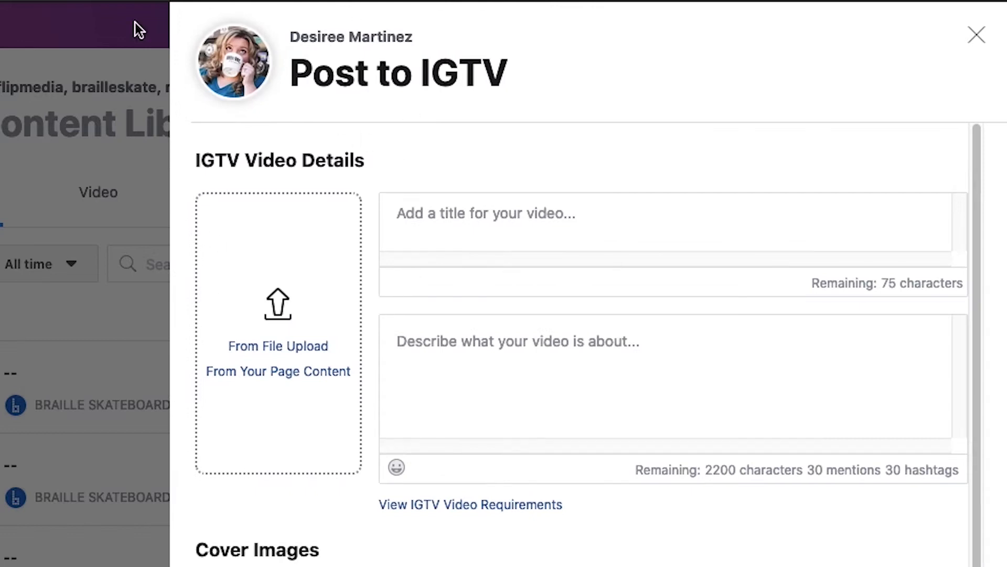
mouse_move(290, 262)
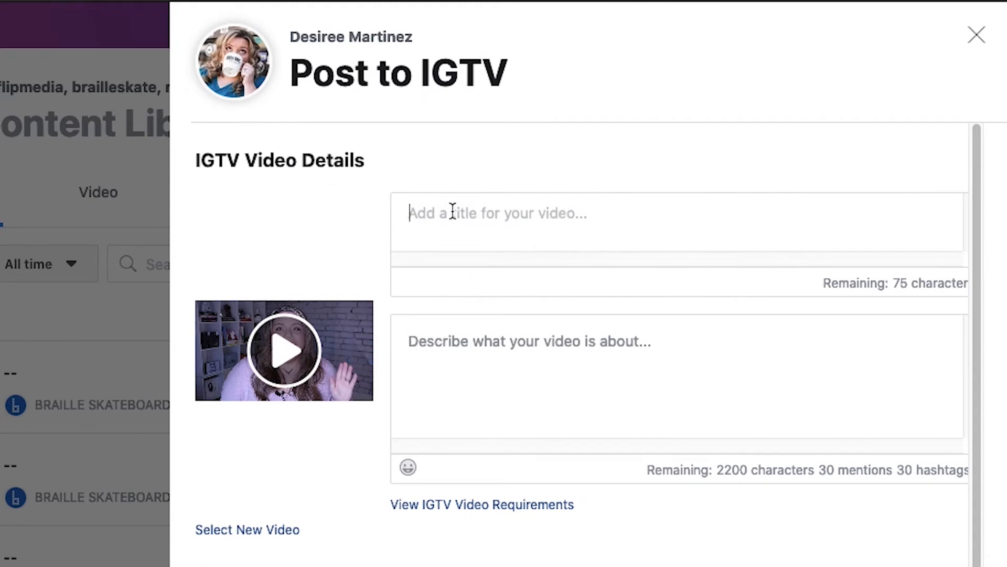
Step: Title the uploaded video 'Facebook Tips That Convert | Content Marketing Strategy 2020' and add the description with link and hashtags
type("Facebook Tips That Convert | Content Marketing Strategy 2020")
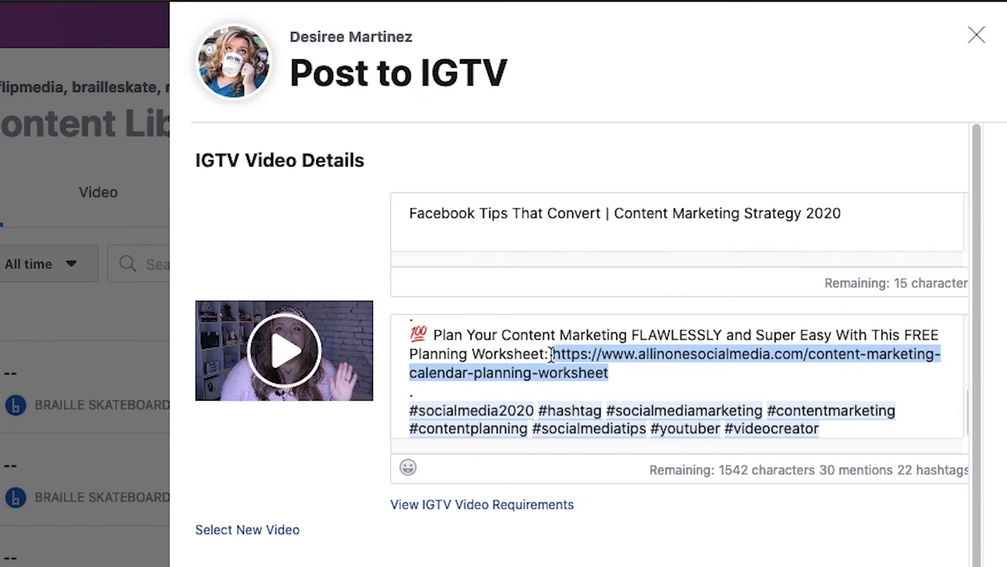
scroll("up", 3)
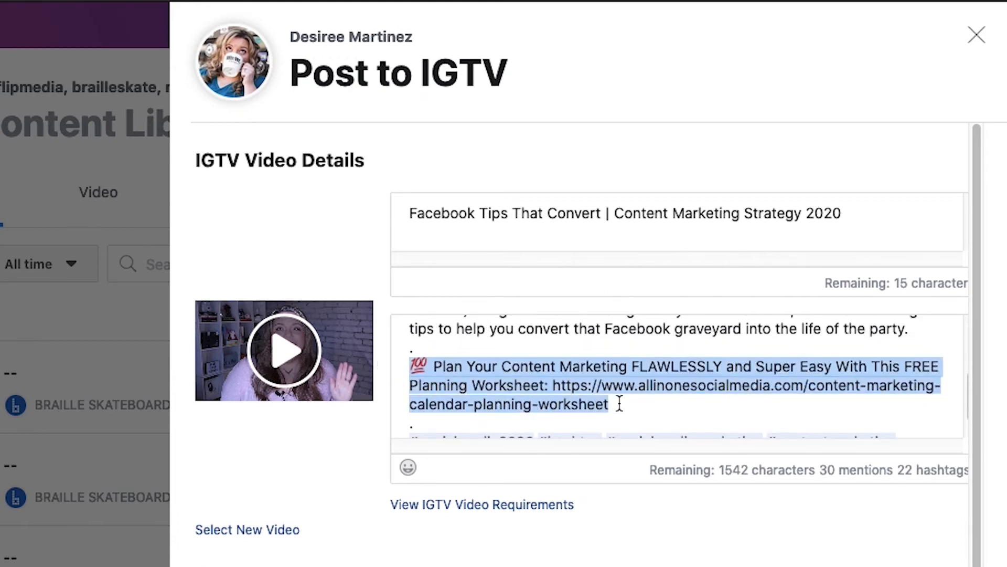
scroll("down", 3)
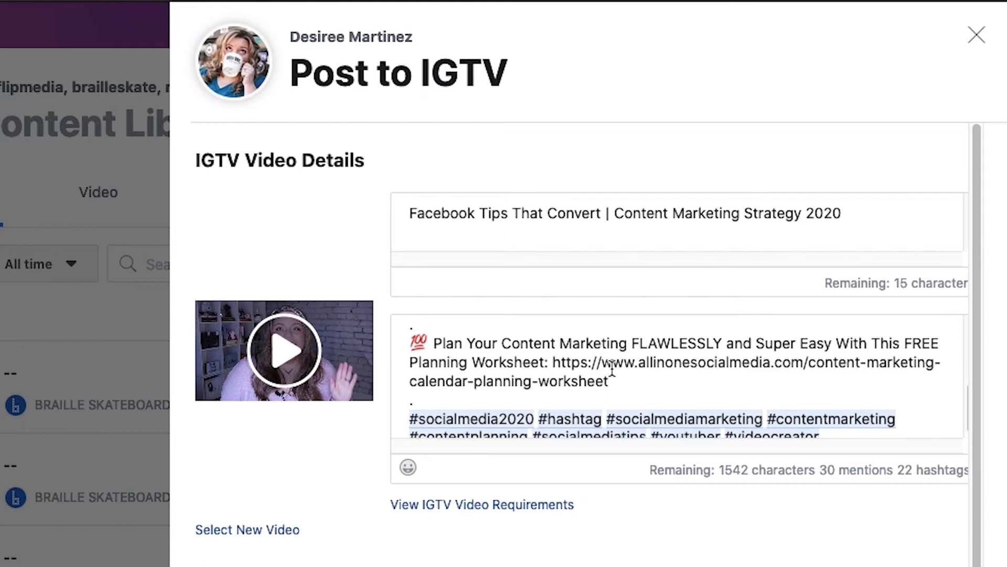
scroll("up", 3)
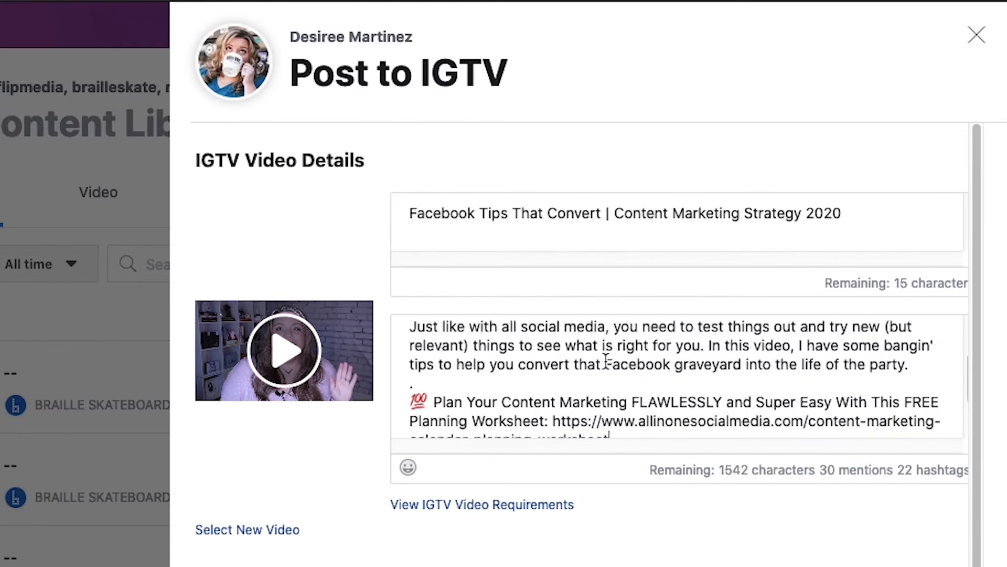
scroll("down", 3)
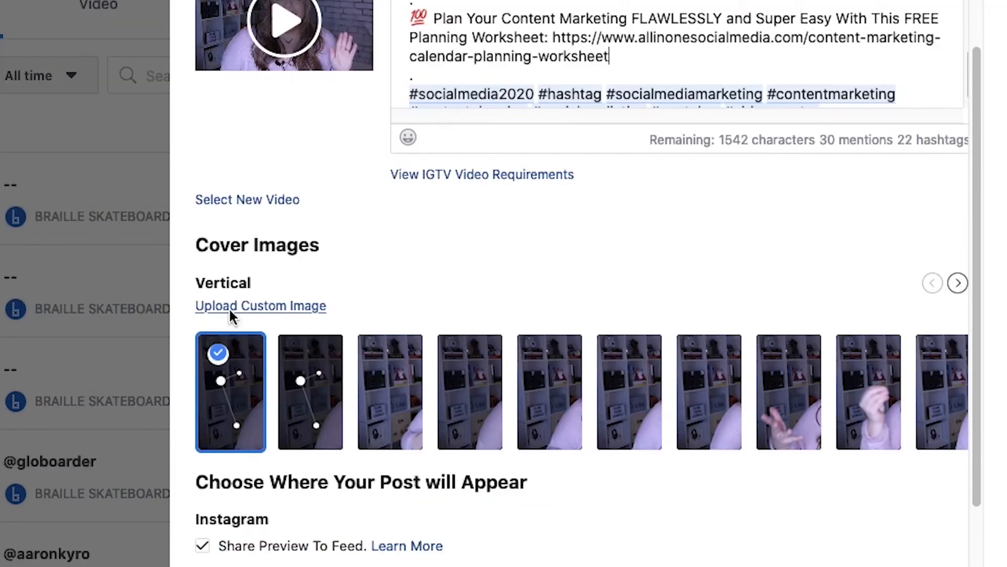
mouse_move(273, 291)
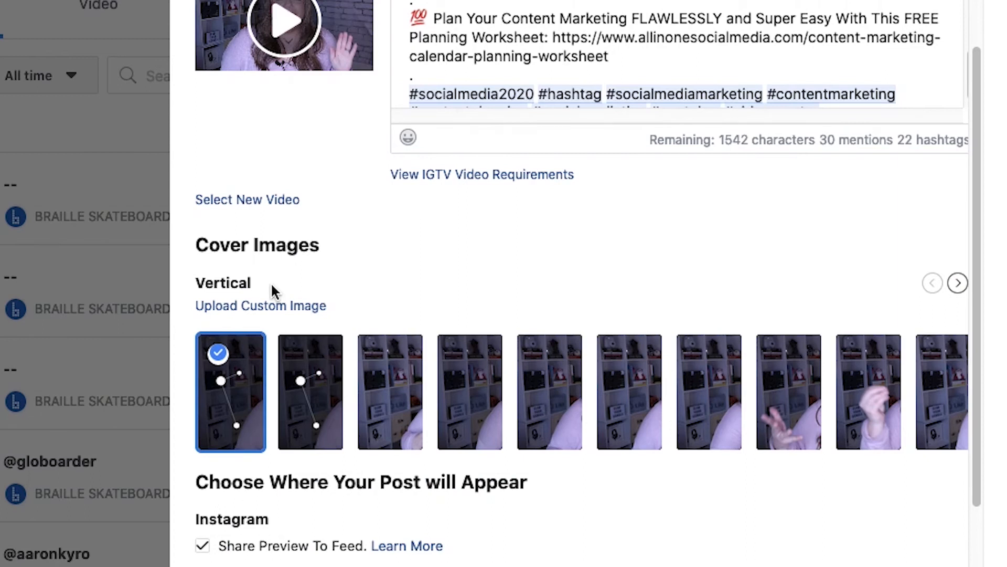
mouse_move(198, 275)
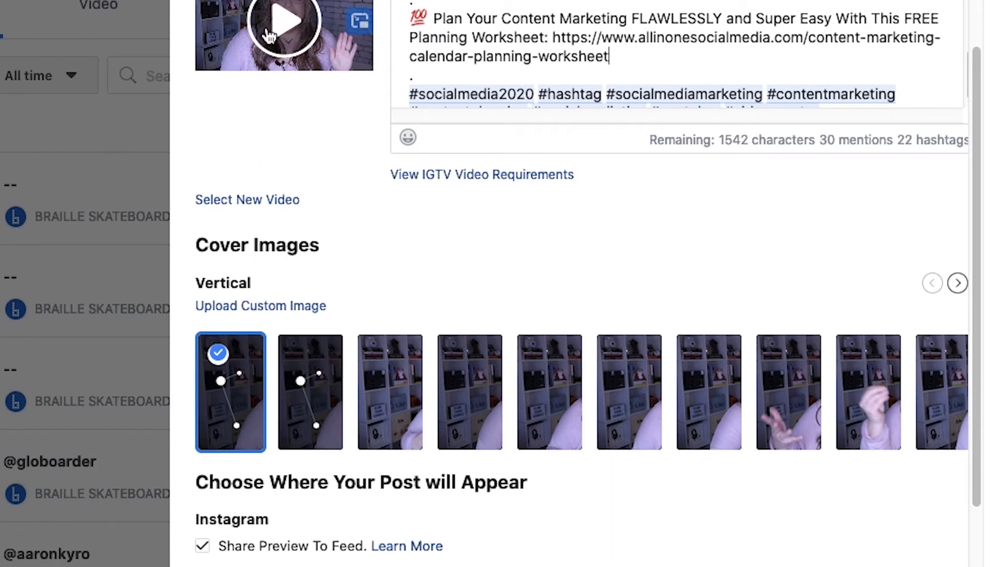
scroll("down", 3)
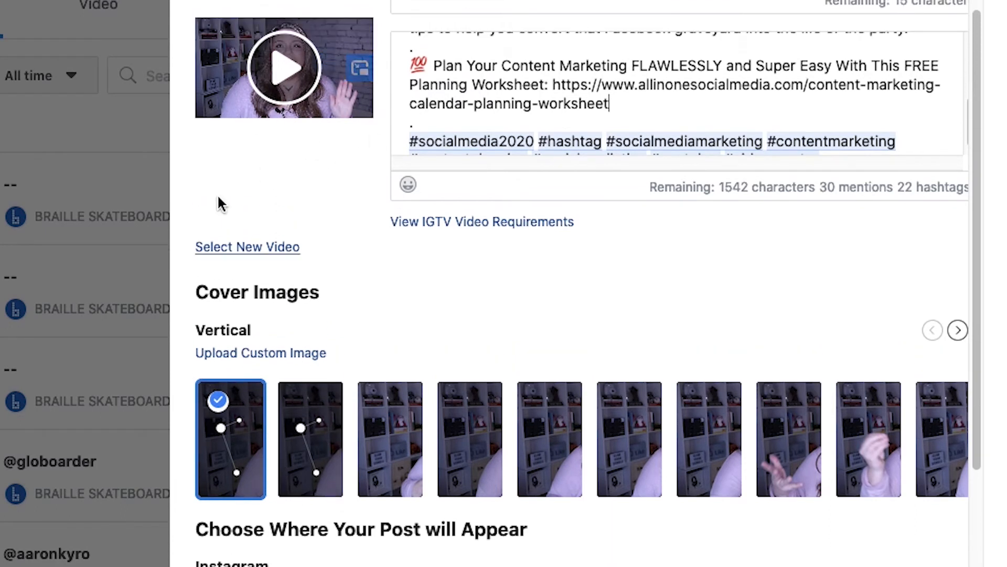
scroll("down", 3)
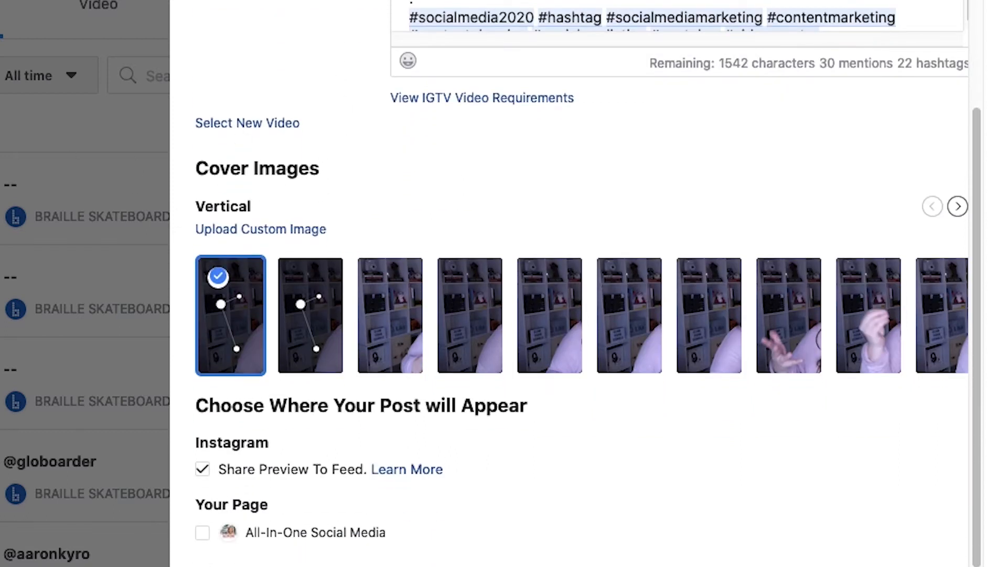
Step: Read the IGTV requirements help page down to the 420px by 654px cover photo size
left_click(481, 98)
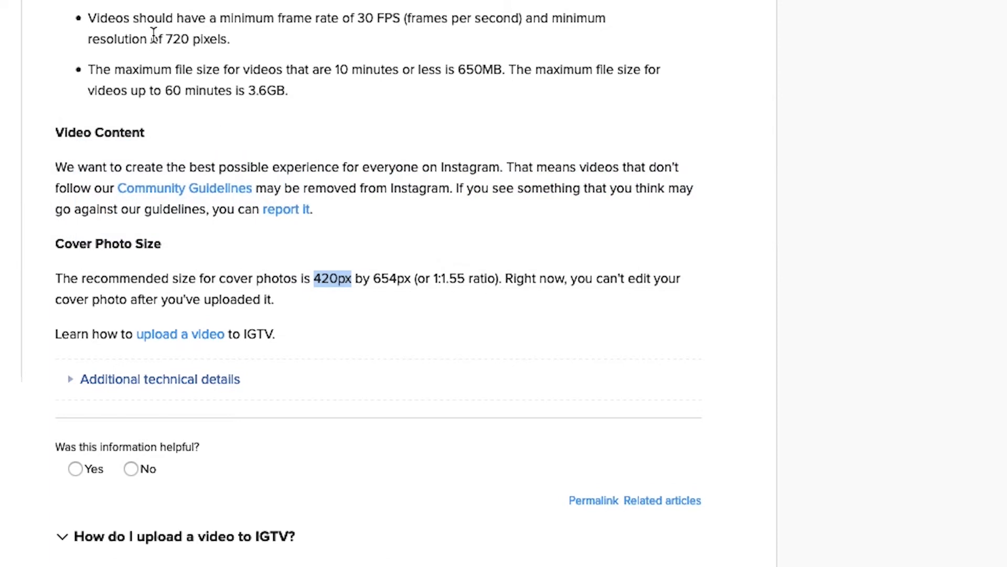
scroll("up", 3)
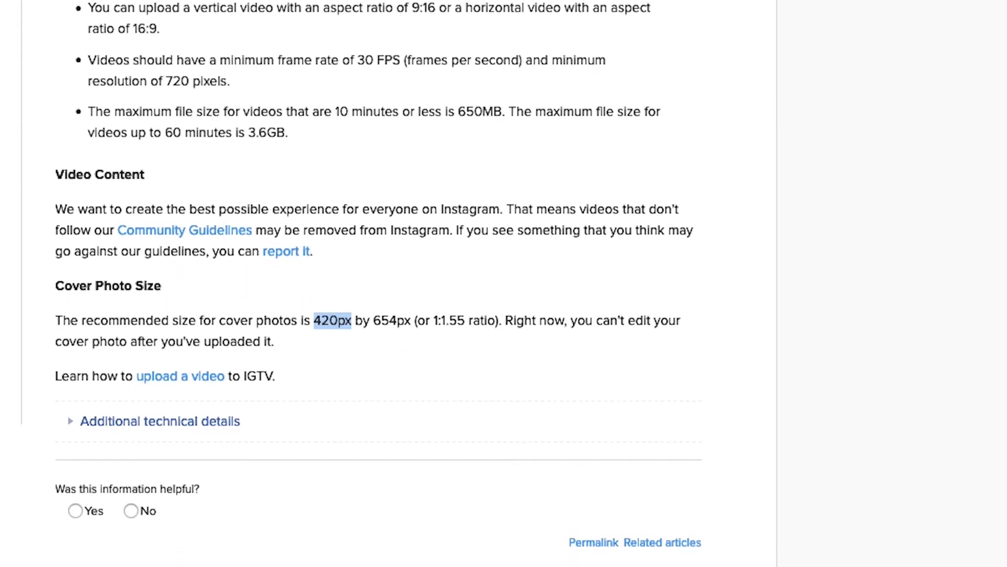
scroll("down", 3)
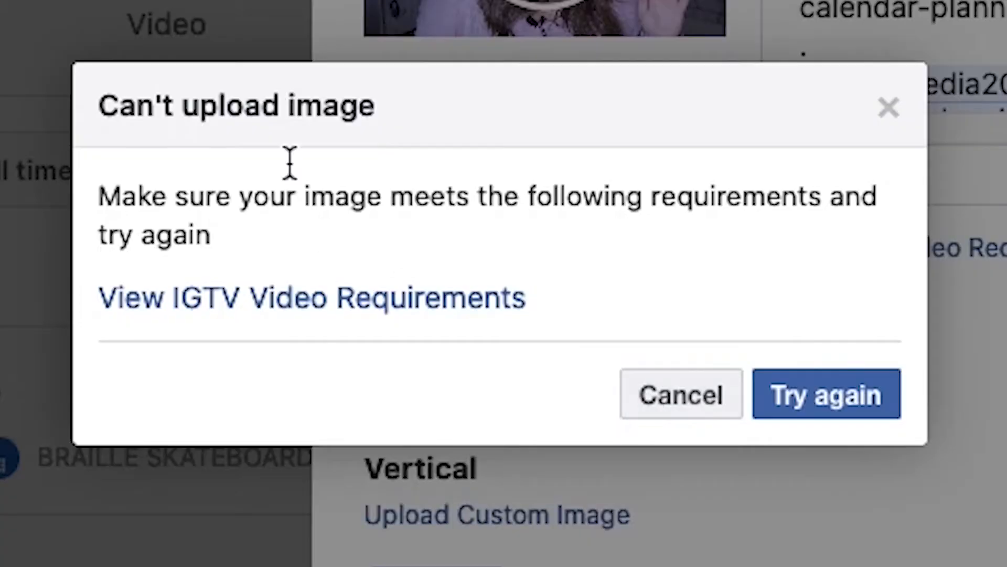
mouse_move(681, 405)
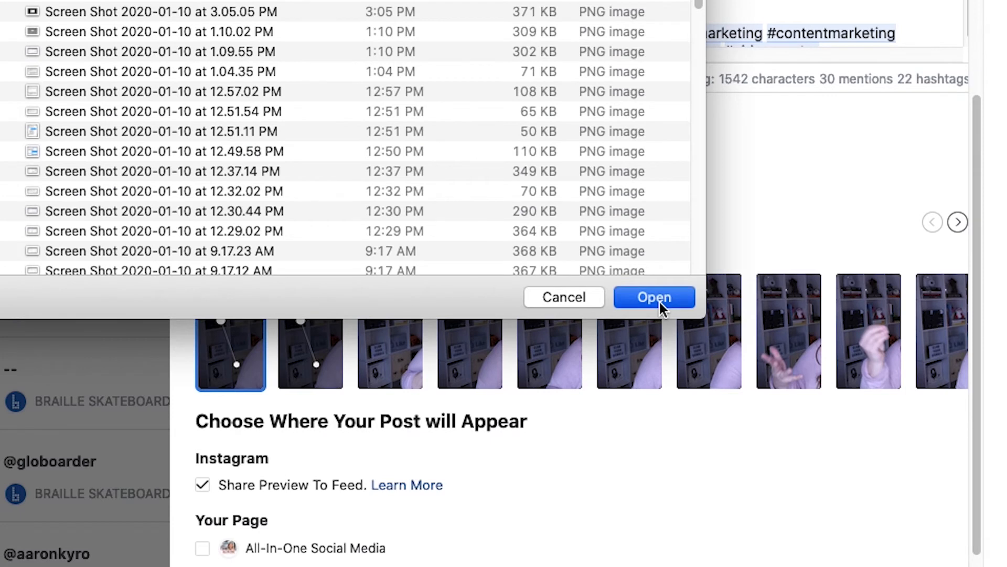
Step: Upload the presenter screenshot as the custom vertical IGTV cover image
left_click(653, 297)
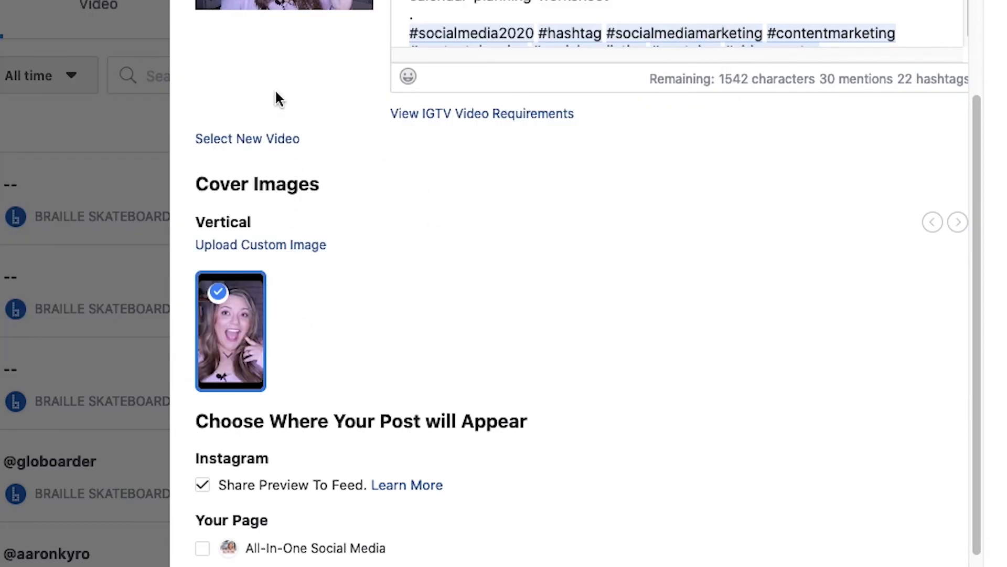
scroll("down", 3)
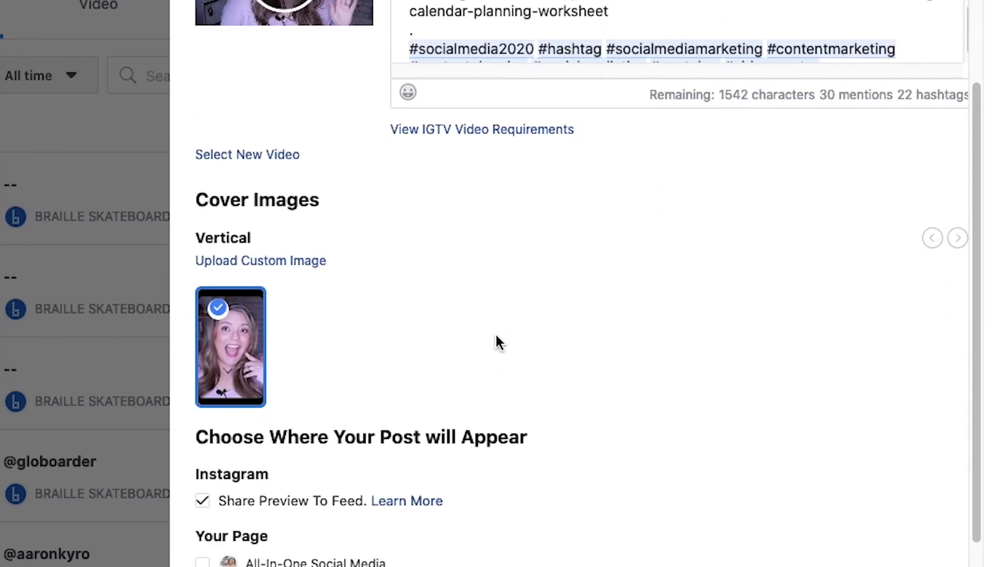
scroll("down", 3)
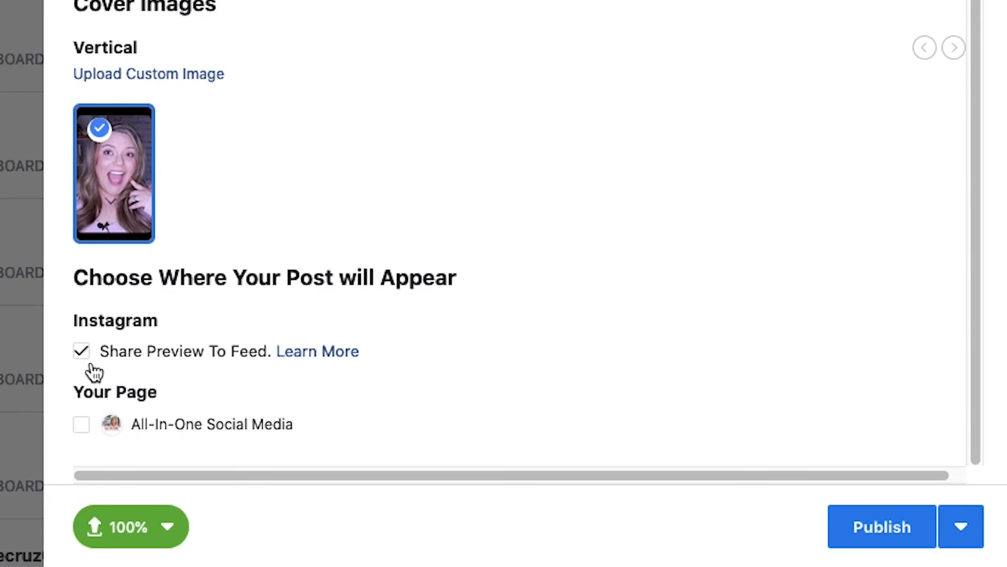
mouse_move(178, 440)
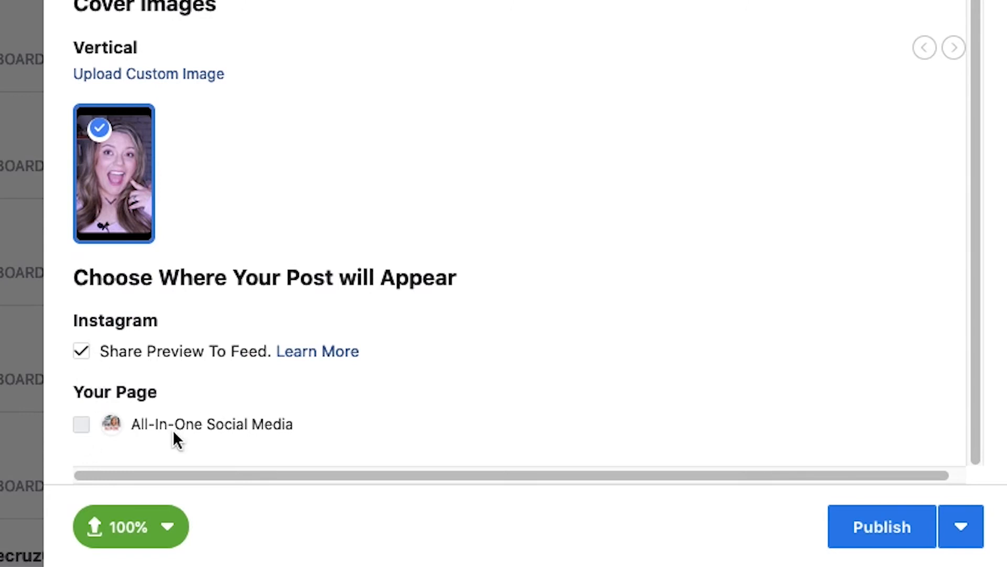
left_click(80, 425)
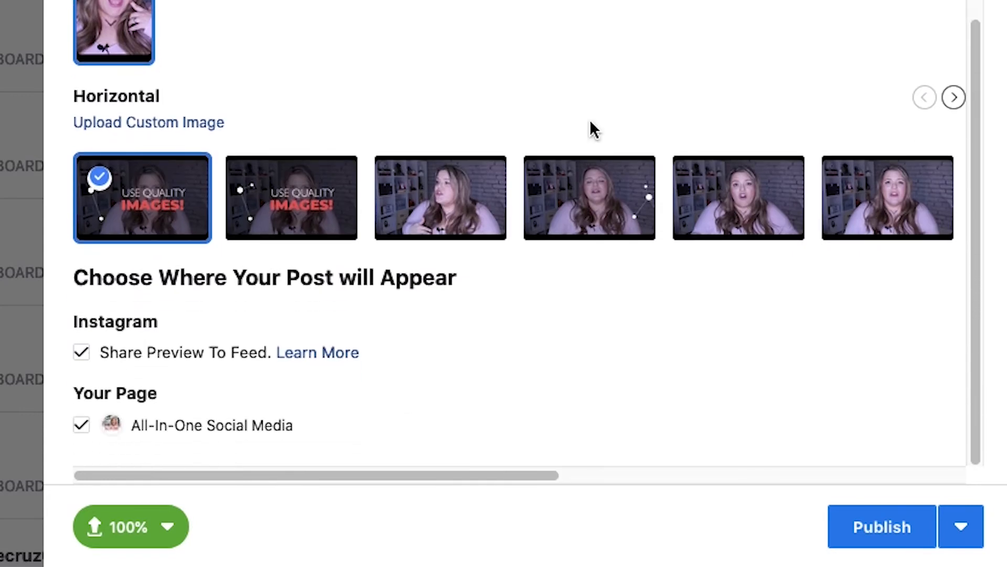
mouse_move(251, 304)
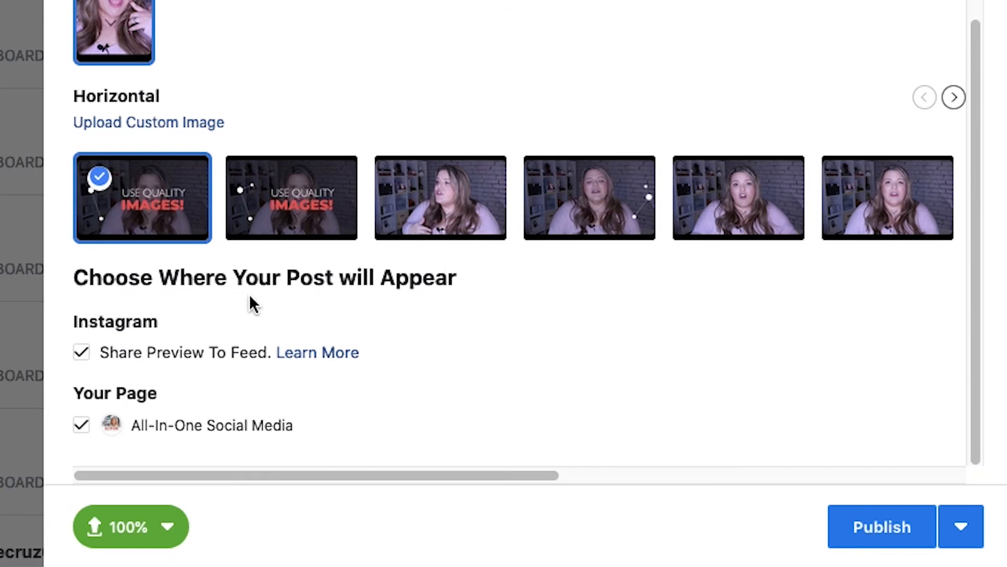
mouse_move(81, 425)
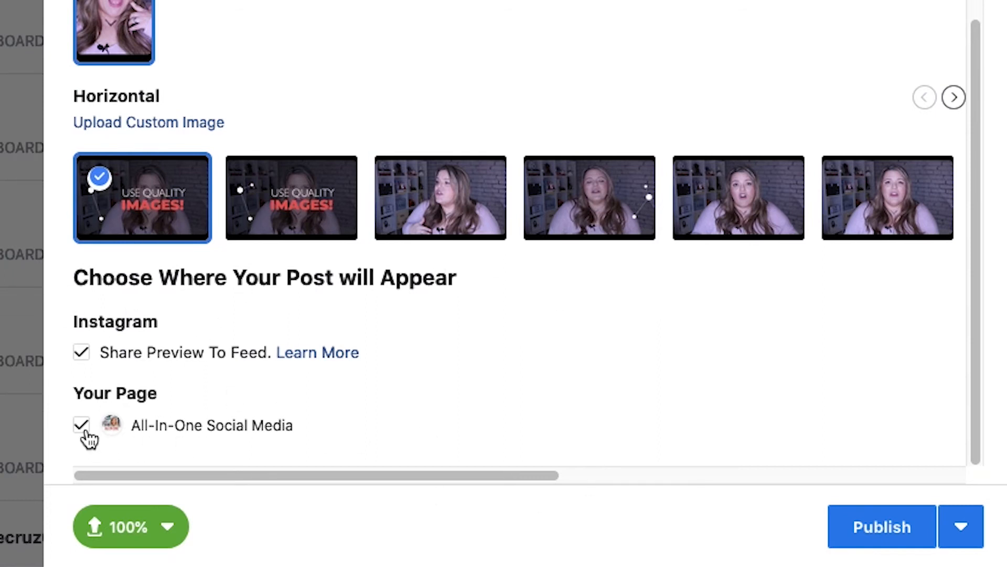
left_click(81, 425)
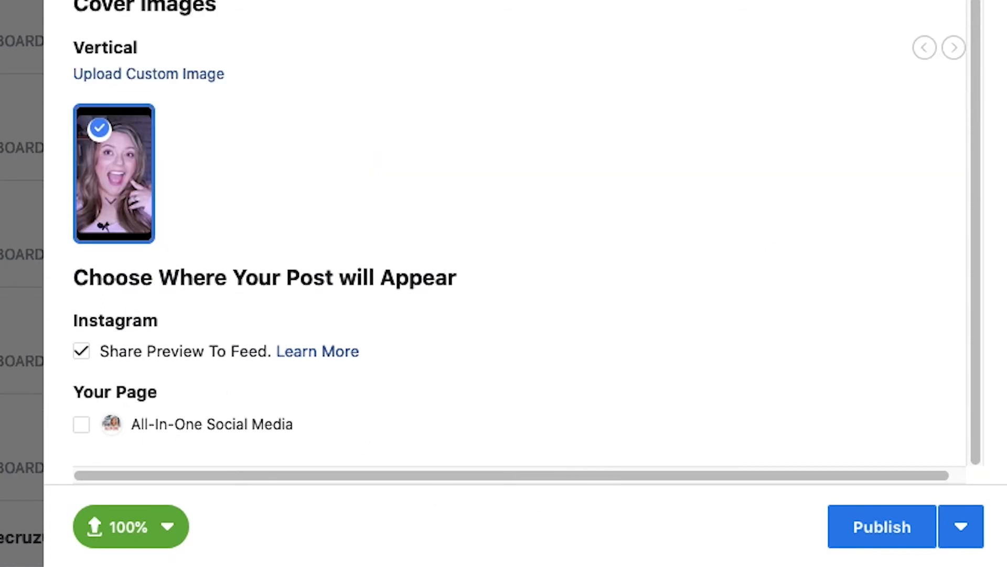
scroll("up", 3)
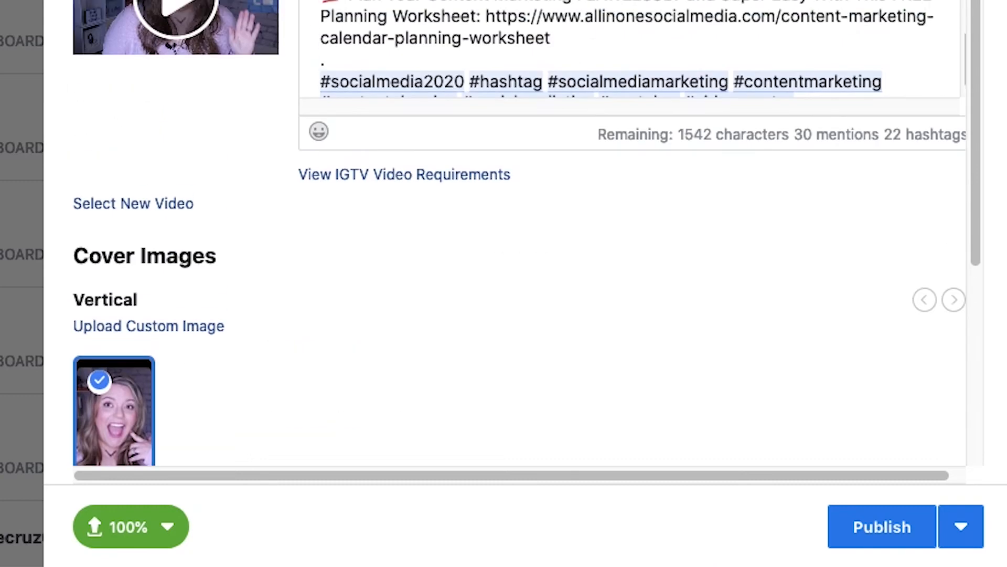
Step: Schedule the IGTV video for Jan 13, 2020 at 8:00 AM instead of publishing now
left_click(962, 526)
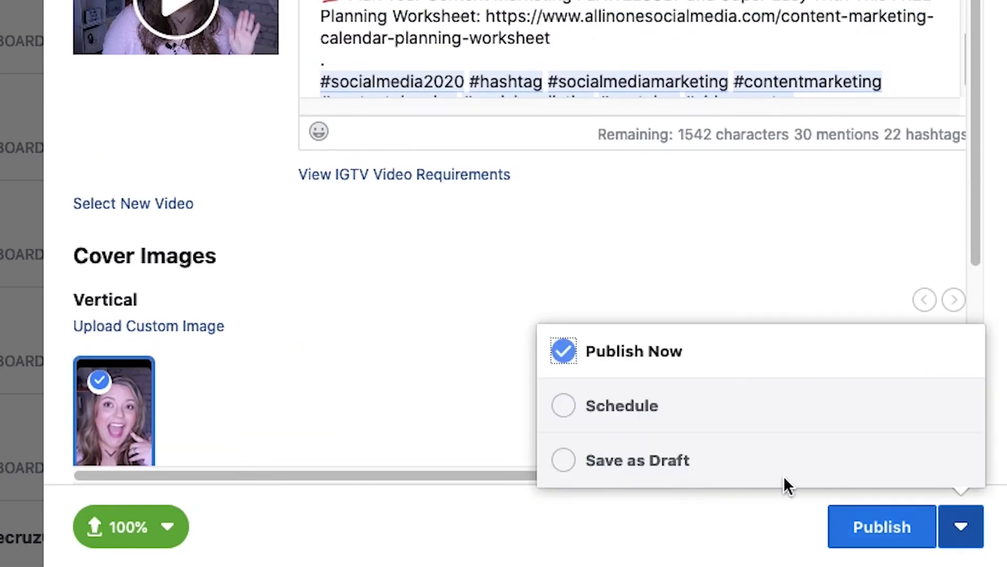
mouse_move(668, 425)
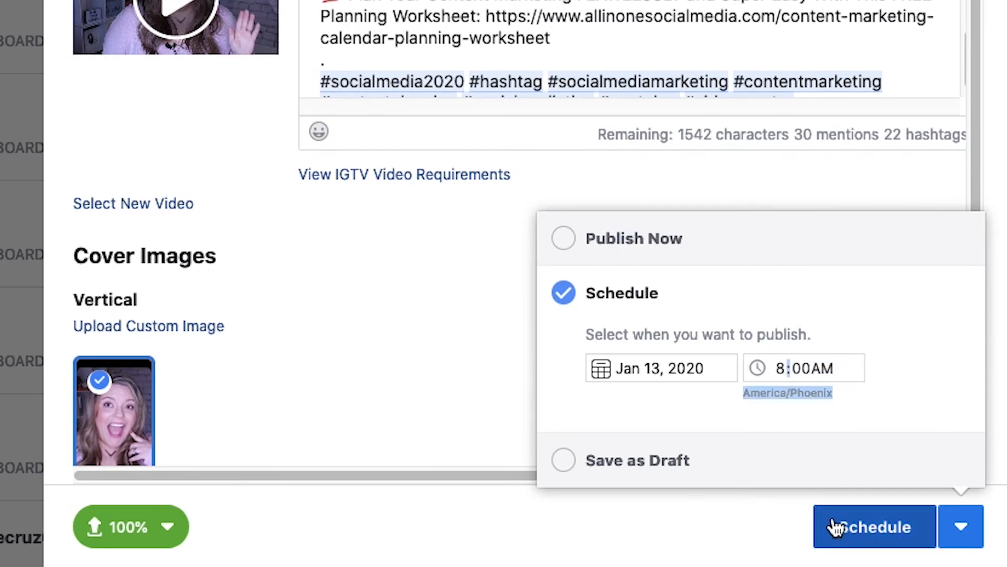
left_click(874, 527)
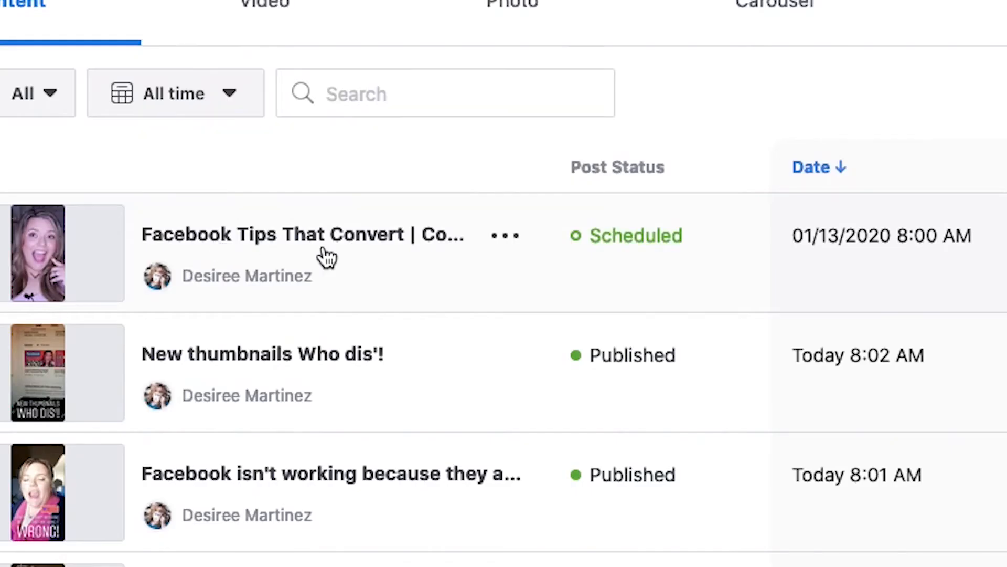
mouse_move(646, 250)
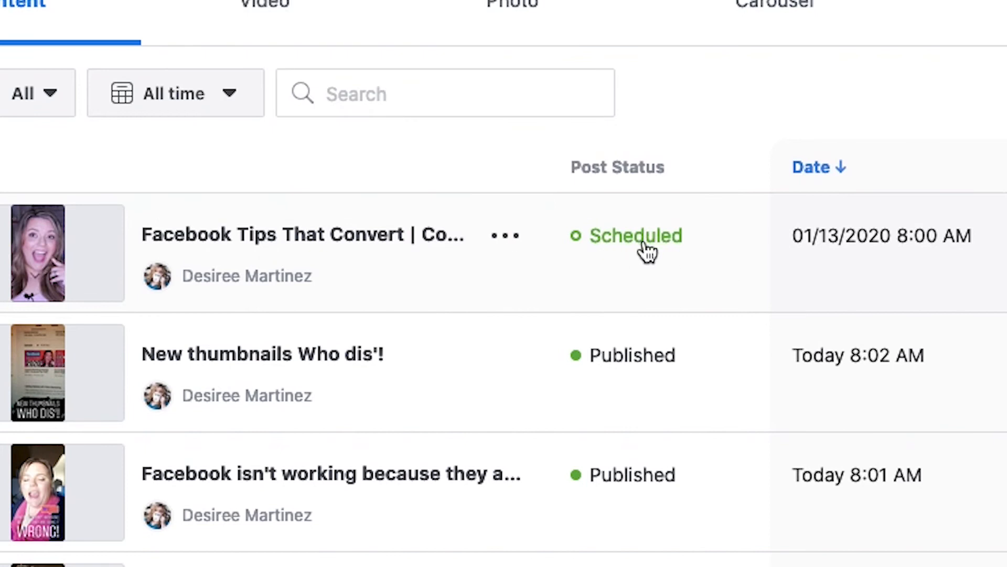